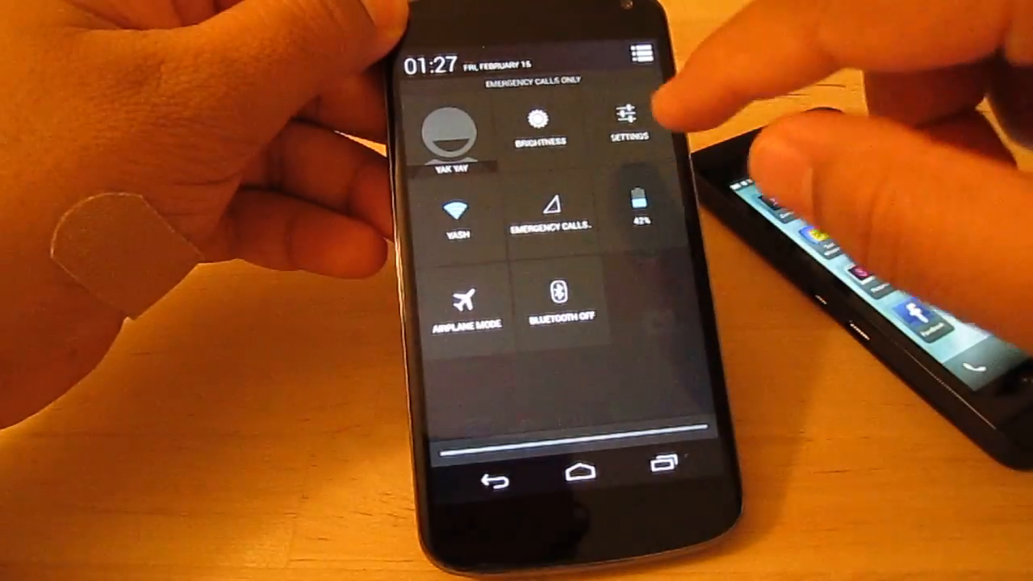
# Tap the Settings tile in quick settings to reach the wireless, network and device categories
pyautogui.click(629, 121)
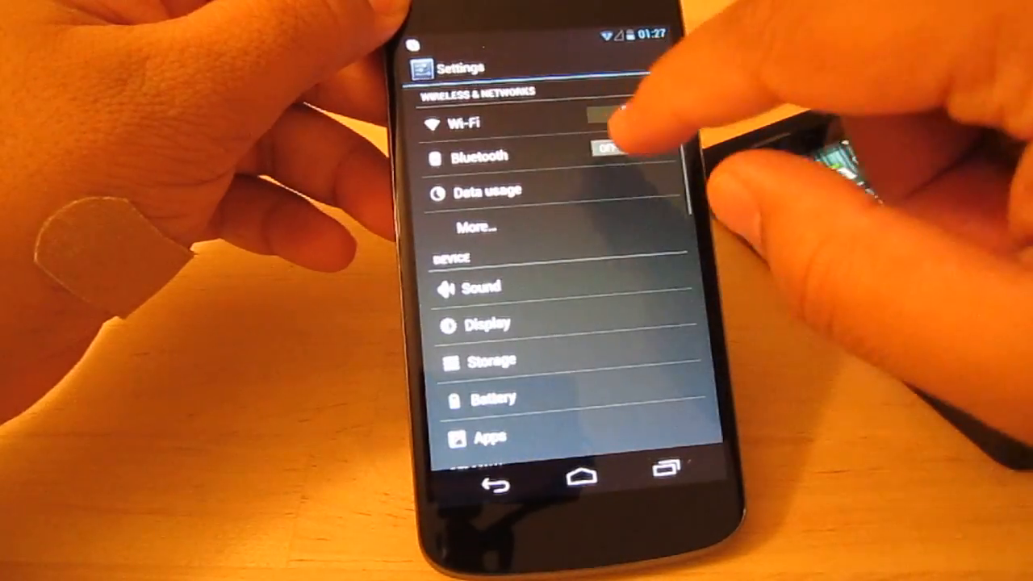